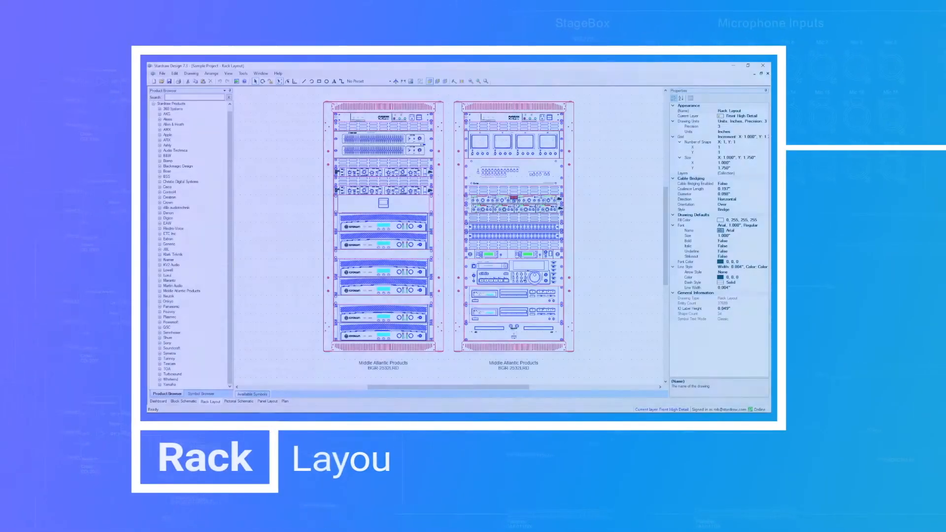
Switch from the sample project's rack layout drawing to its pictorial schematic drawing
left_click(238, 459)
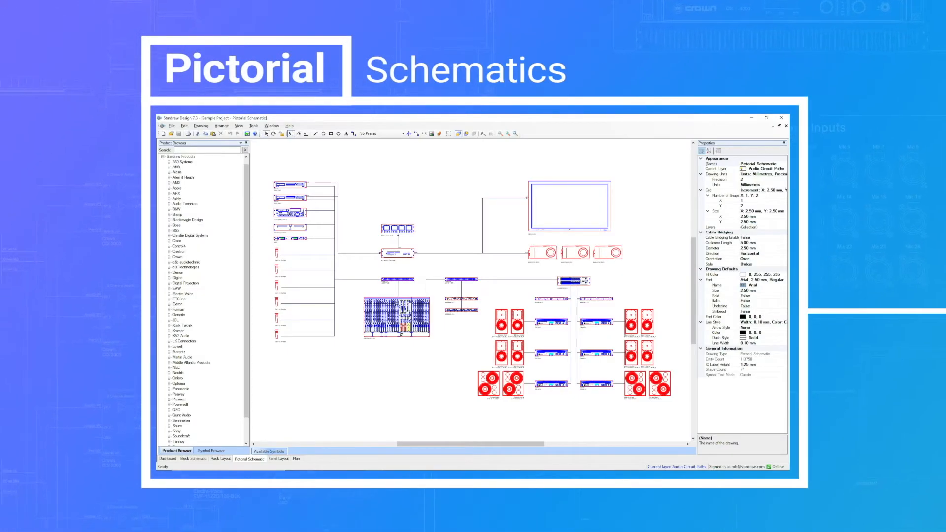